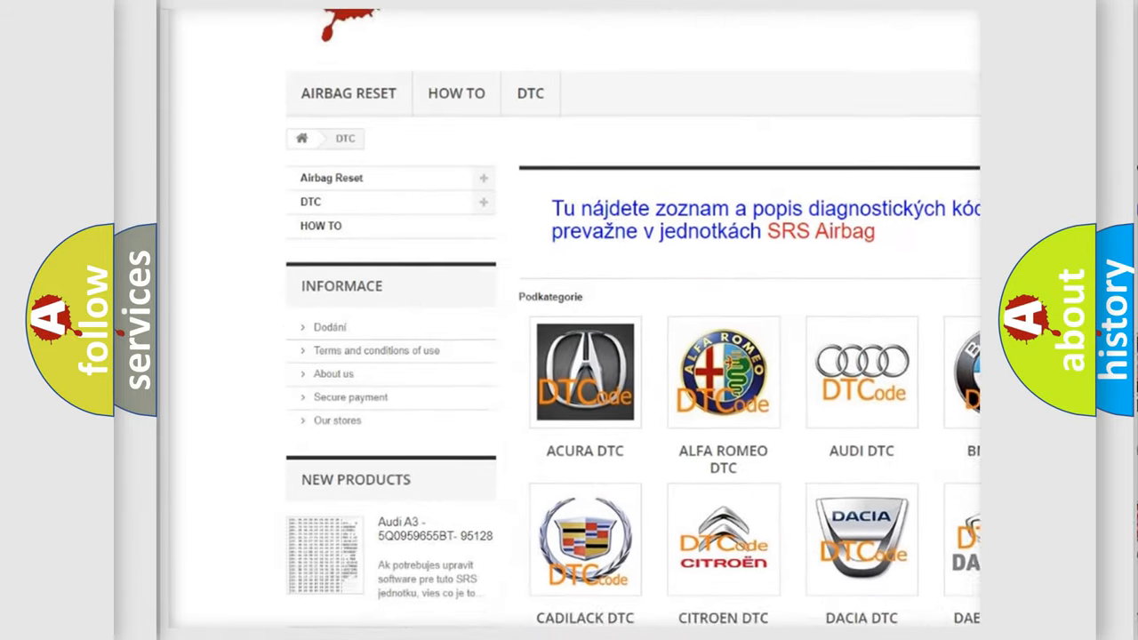
{"action": "scroll", "scroll_direction": "down", "scroll_amount": 3}
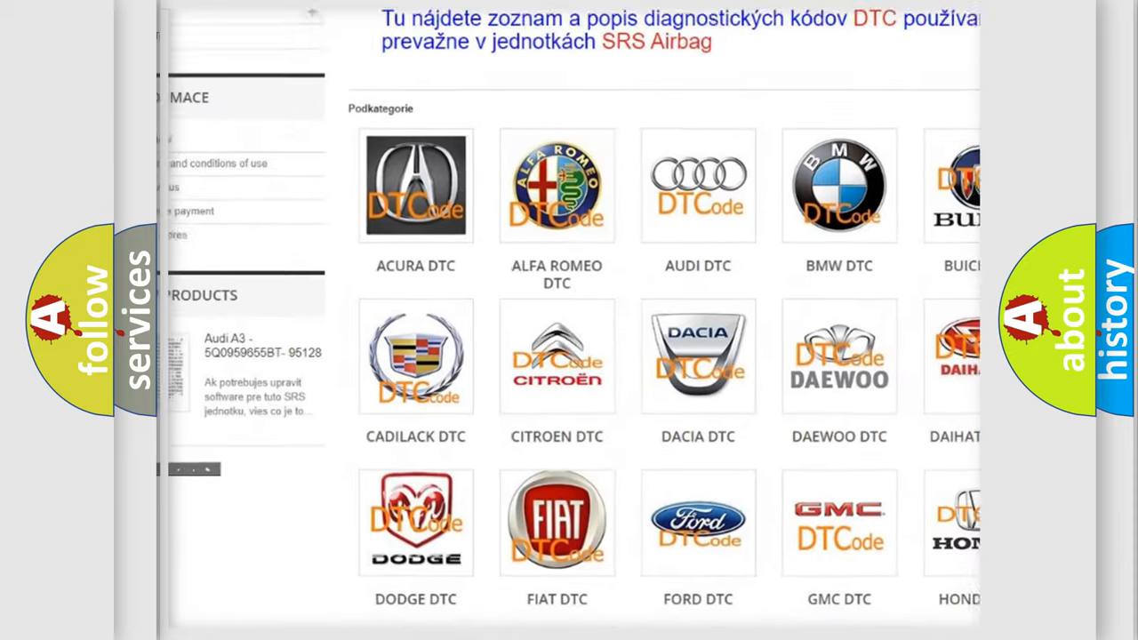
{"action": "scroll", "scroll_direction": "down", "scroll_amount": 3}
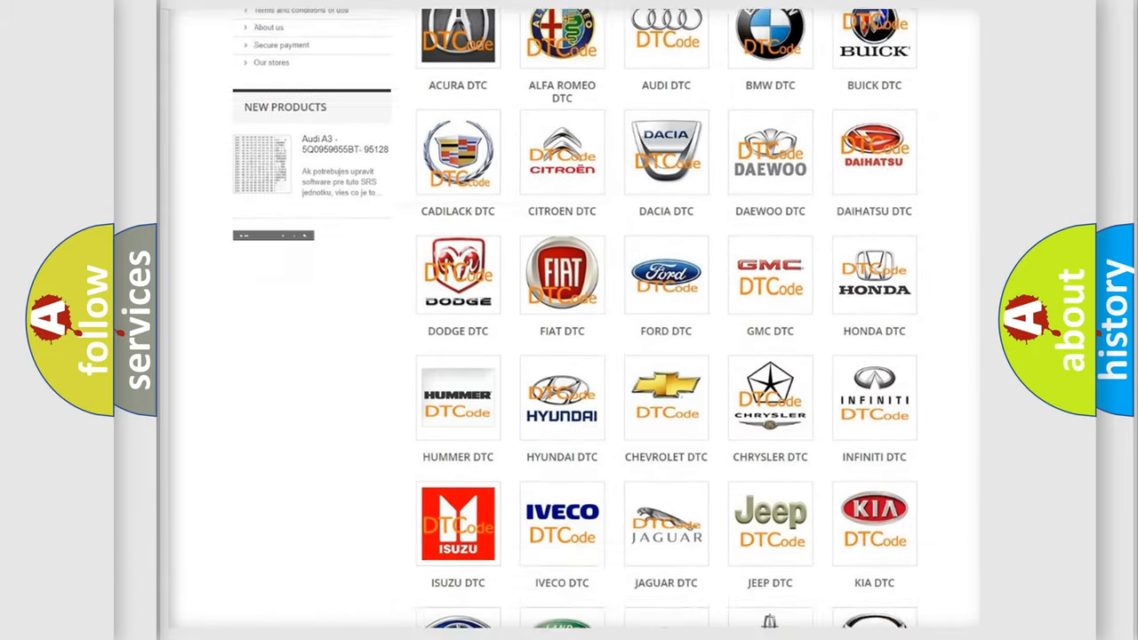
{"action": "scroll", "scroll_direction": "down", "scroll_amount": 3}
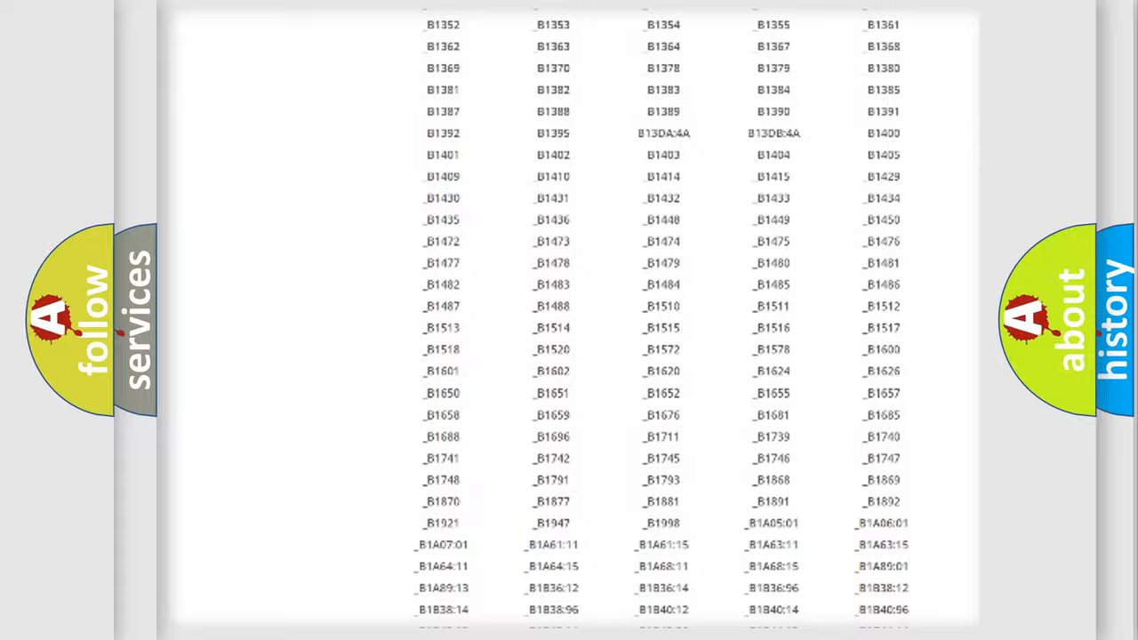
{"action": "scroll", "scroll_direction": "up", "scroll_amount": 3}
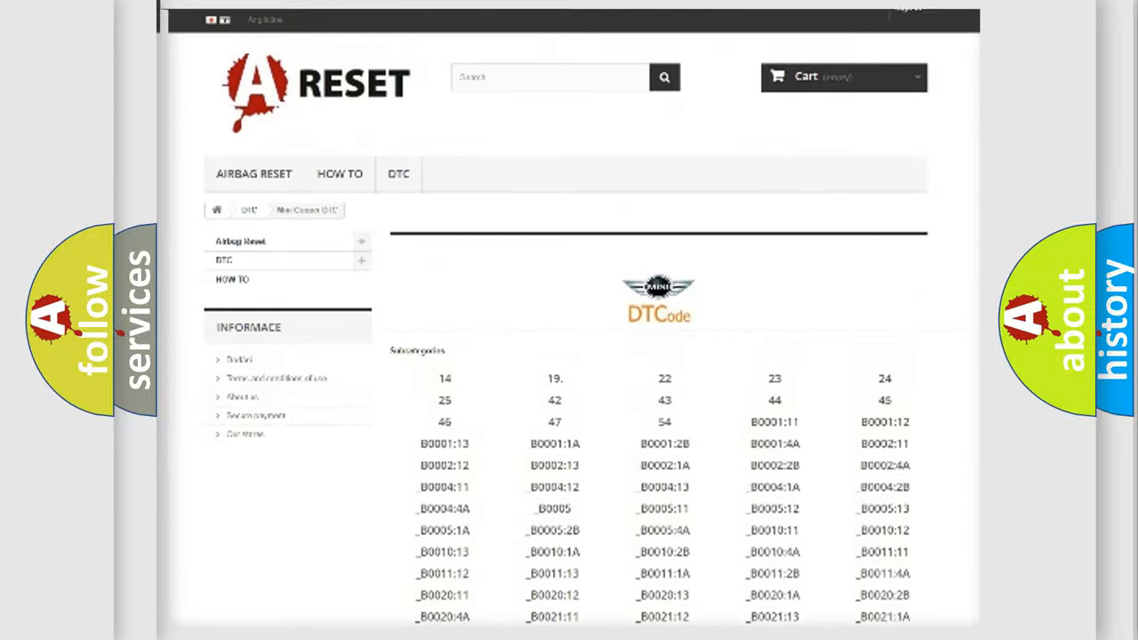